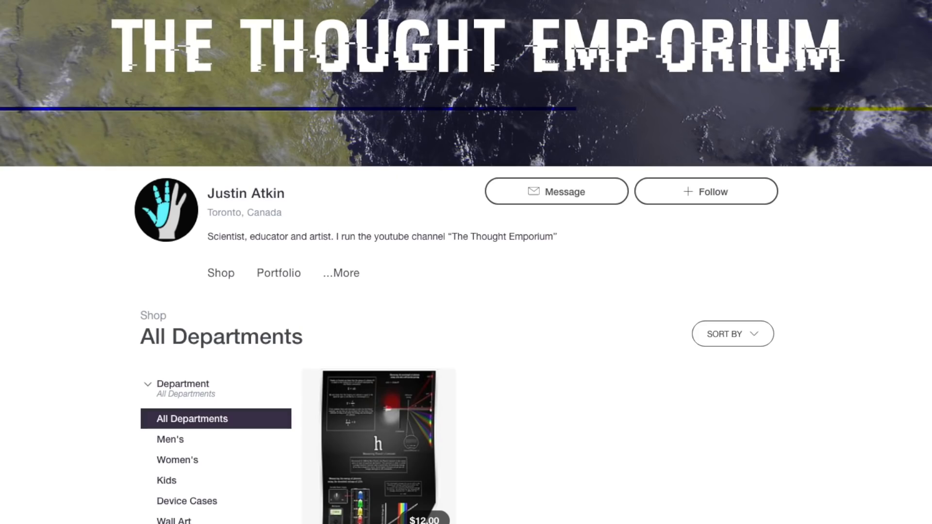
- Open the Measuring Planck's Constant poster thumbnail from The Thought Emporium shop for full view
click(378, 445)
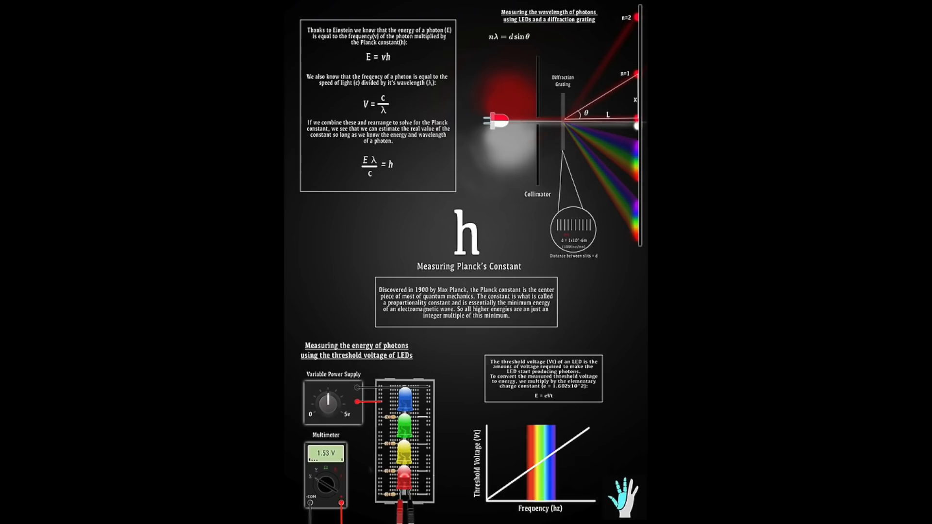